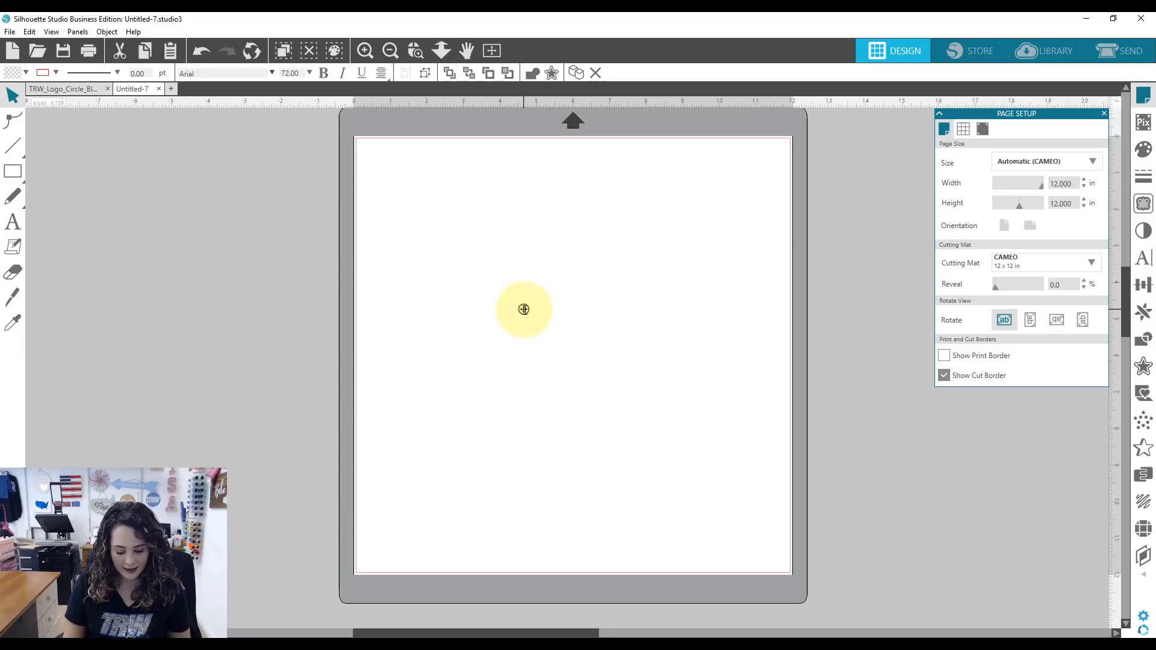
Step: Type the word POTTS as a text object and select all its letters
text(POTTS)
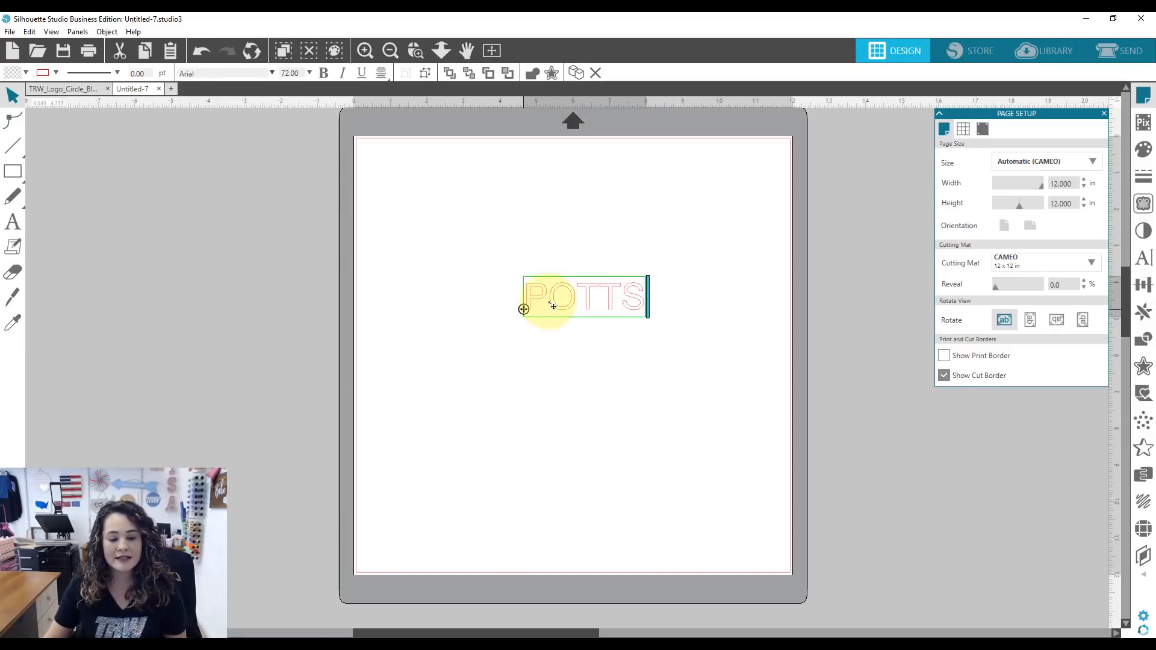
double_click(582, 296)
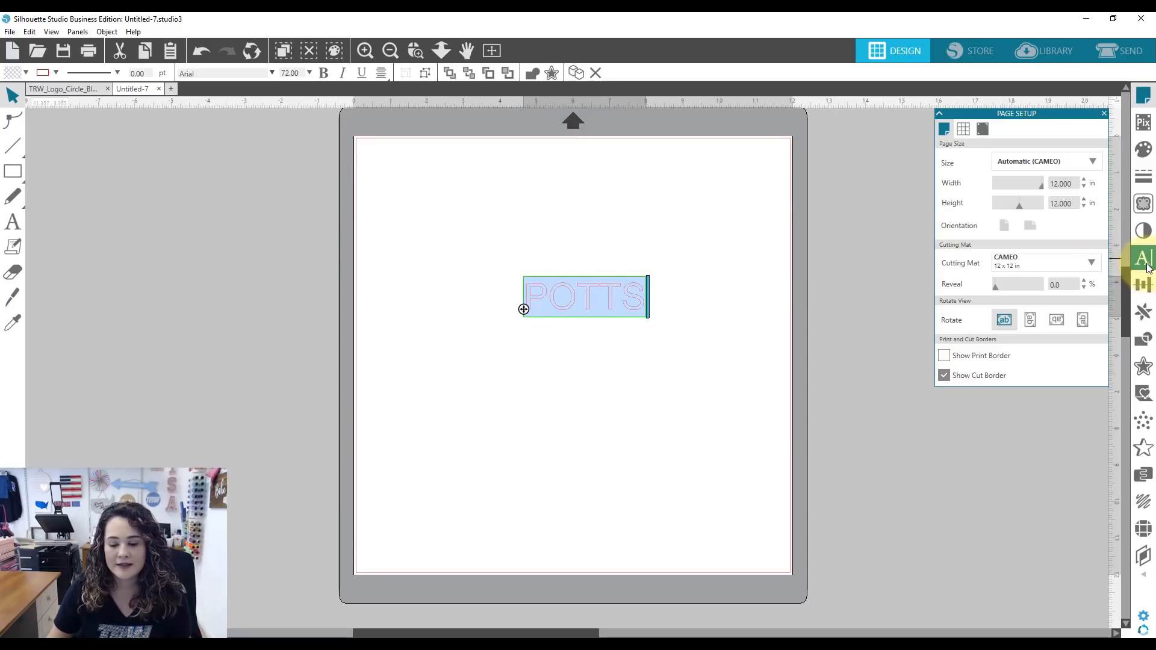
Step: Give POTTS the Freshman font from the Text Style panel
click(1144, 257)
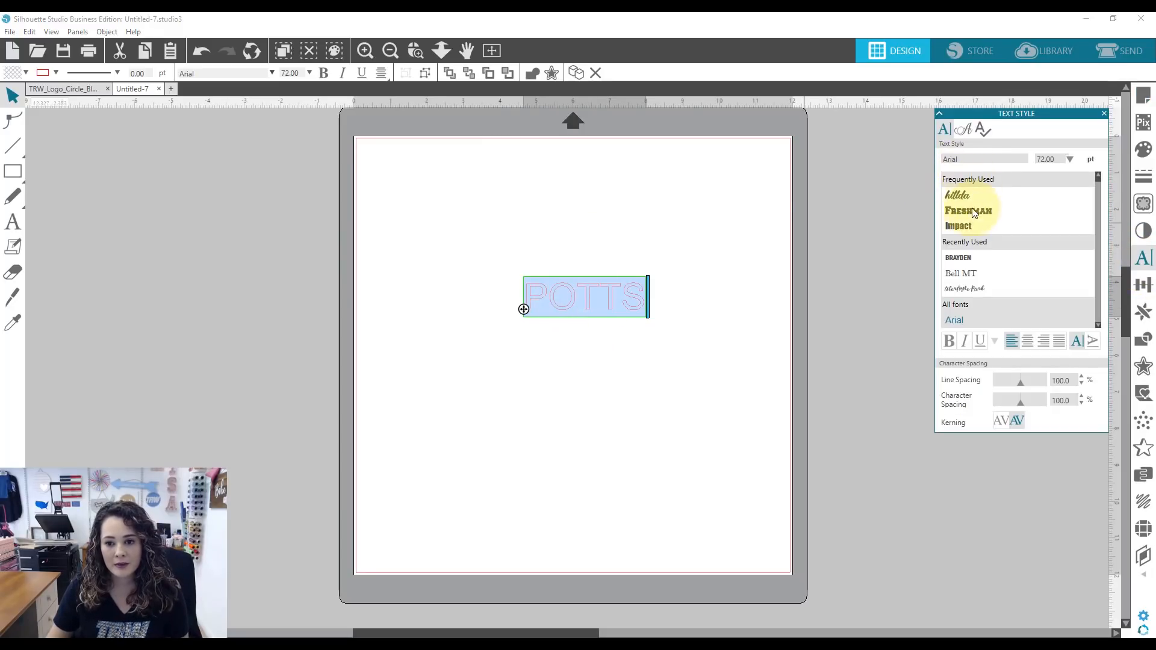
click(968, 211)
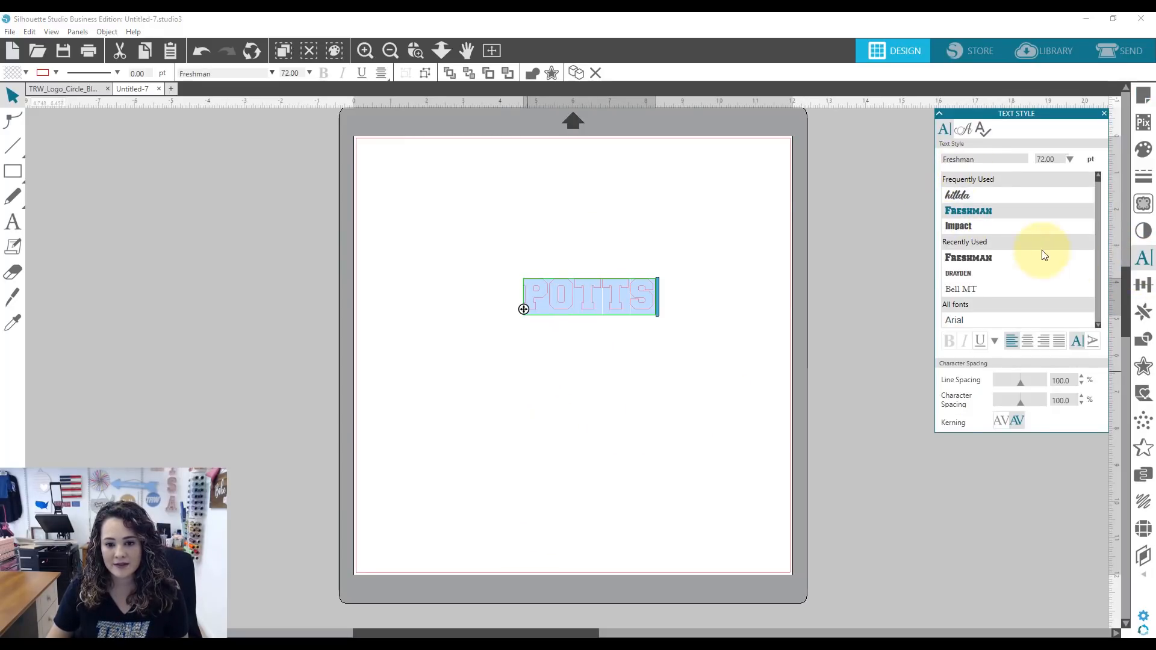
click(646, 330)
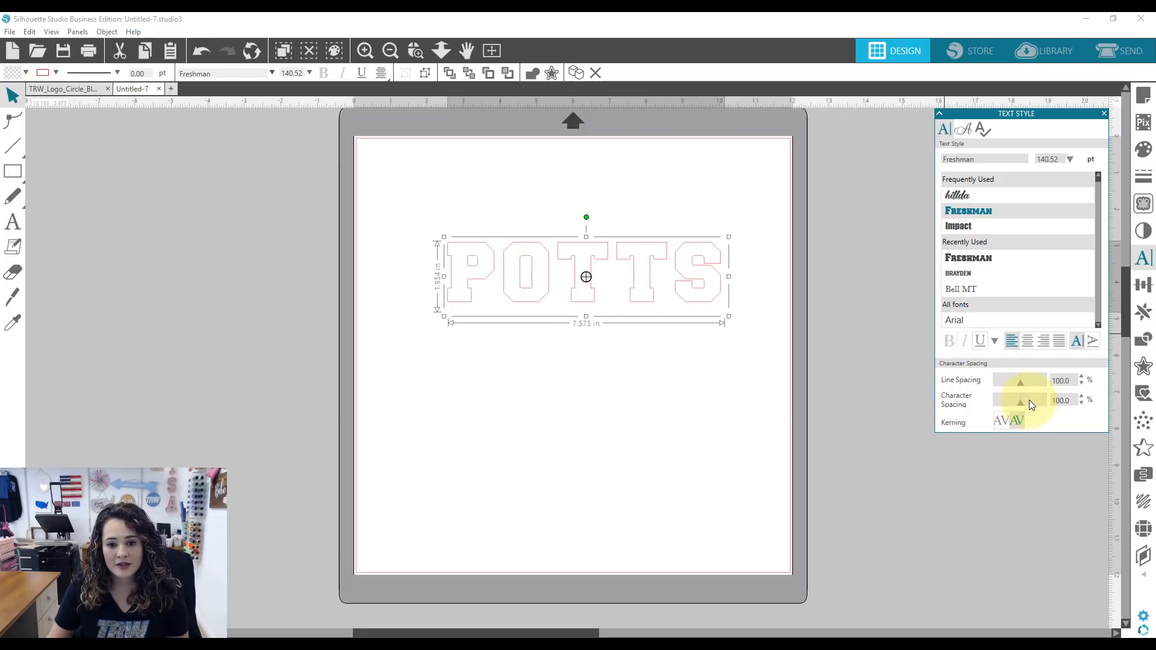
Step: Widen the character spacing of POTTS to 140% and reselect the word
drag(1019, 400, 1039, 399)
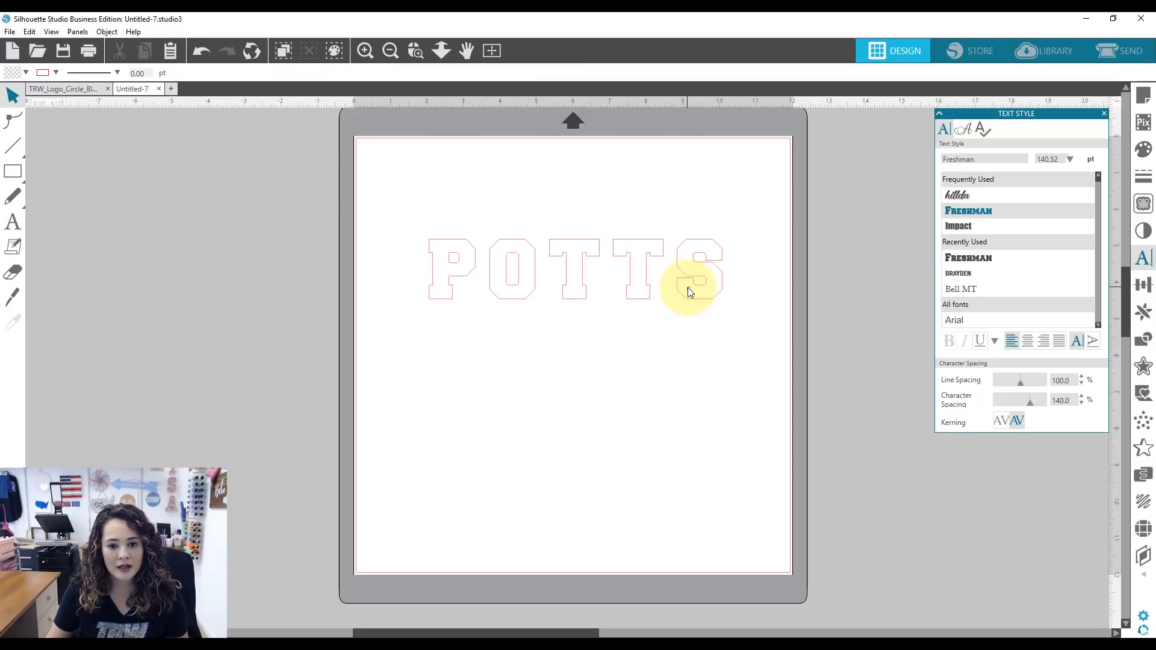
click(685, 288)
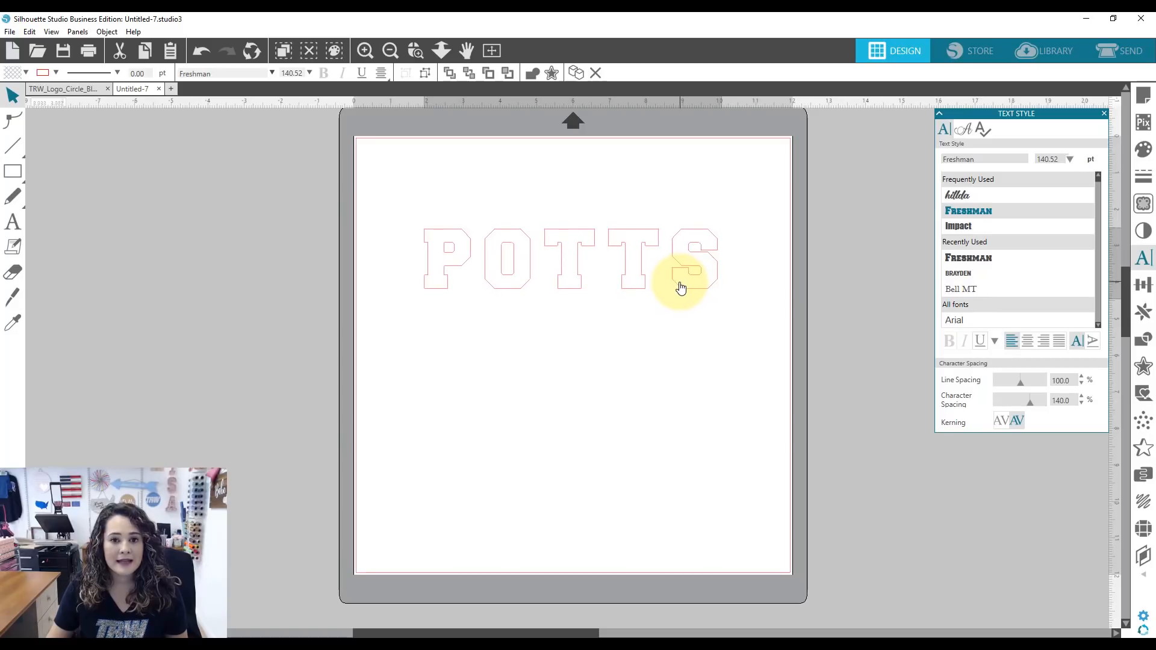
click(567, 258)
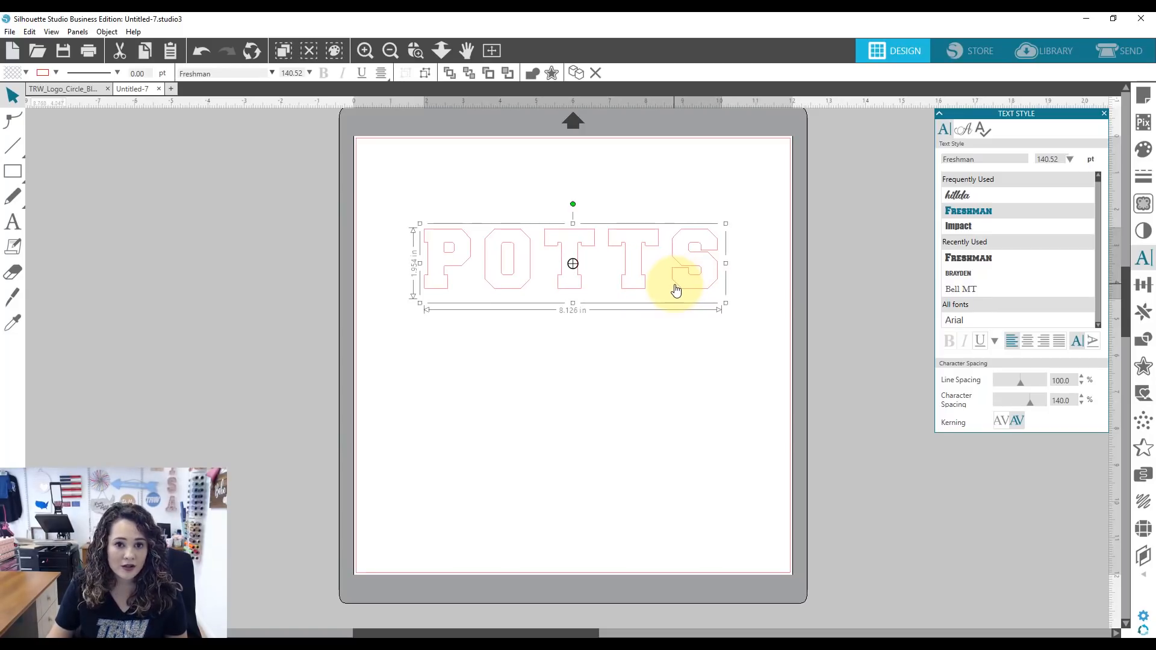
Step: Convert the POTTS text into cut path shapes via Convert to Path
right_click(676, 291)
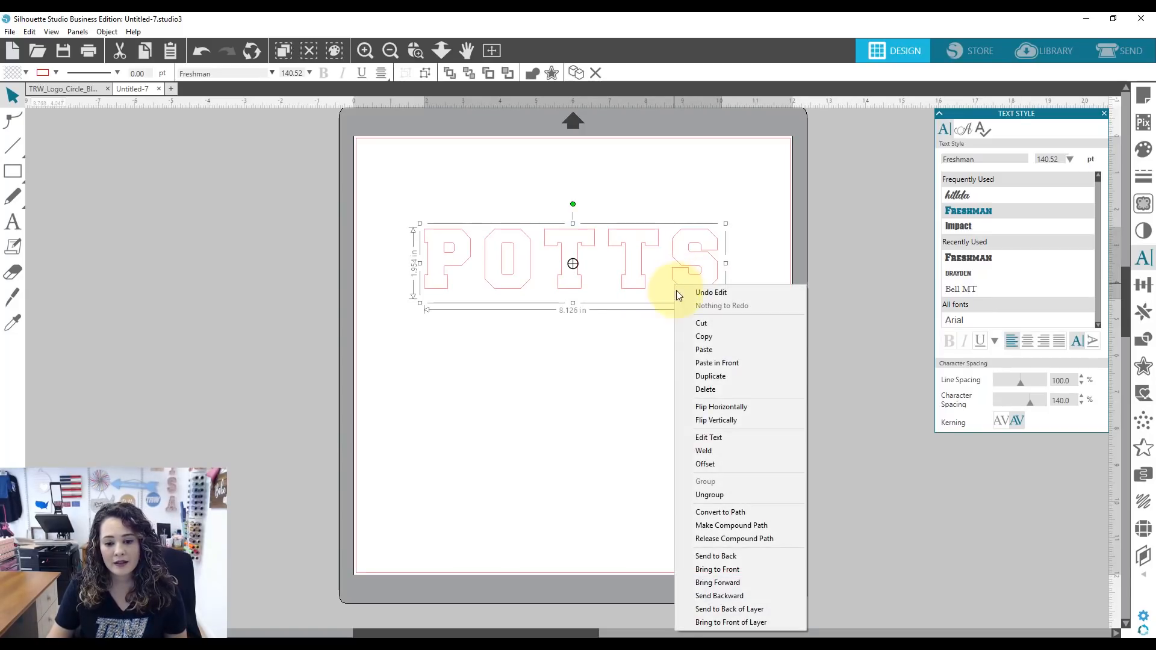
click(498, 444)
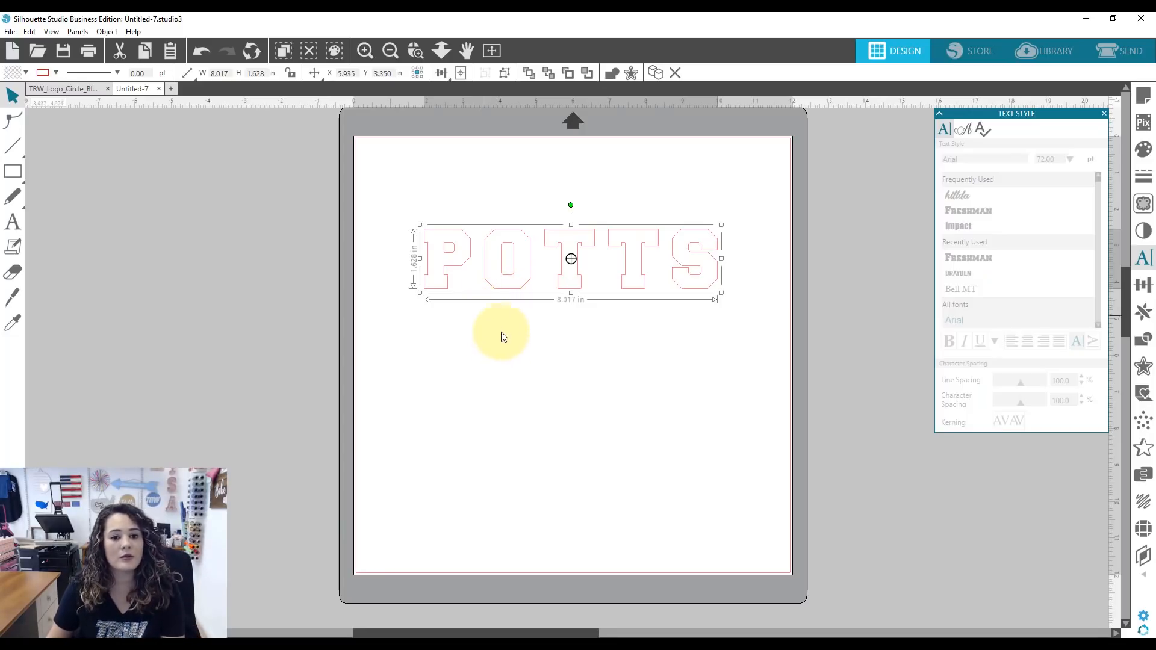
mouse_move(526, 323)
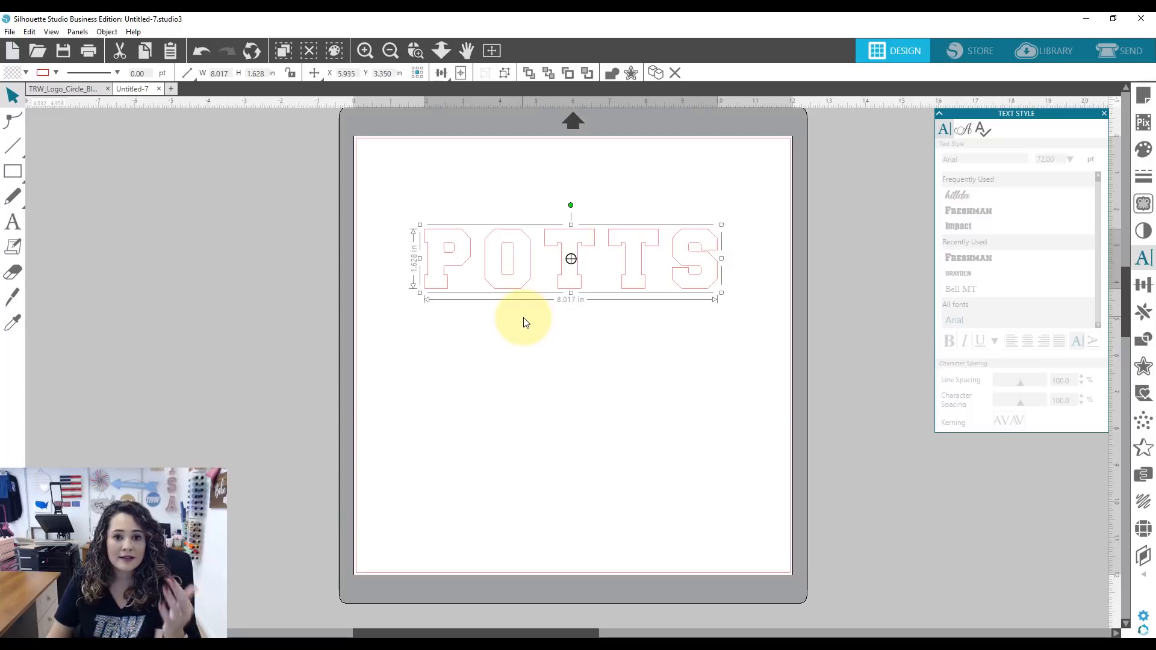
mouse_move(583, 311)
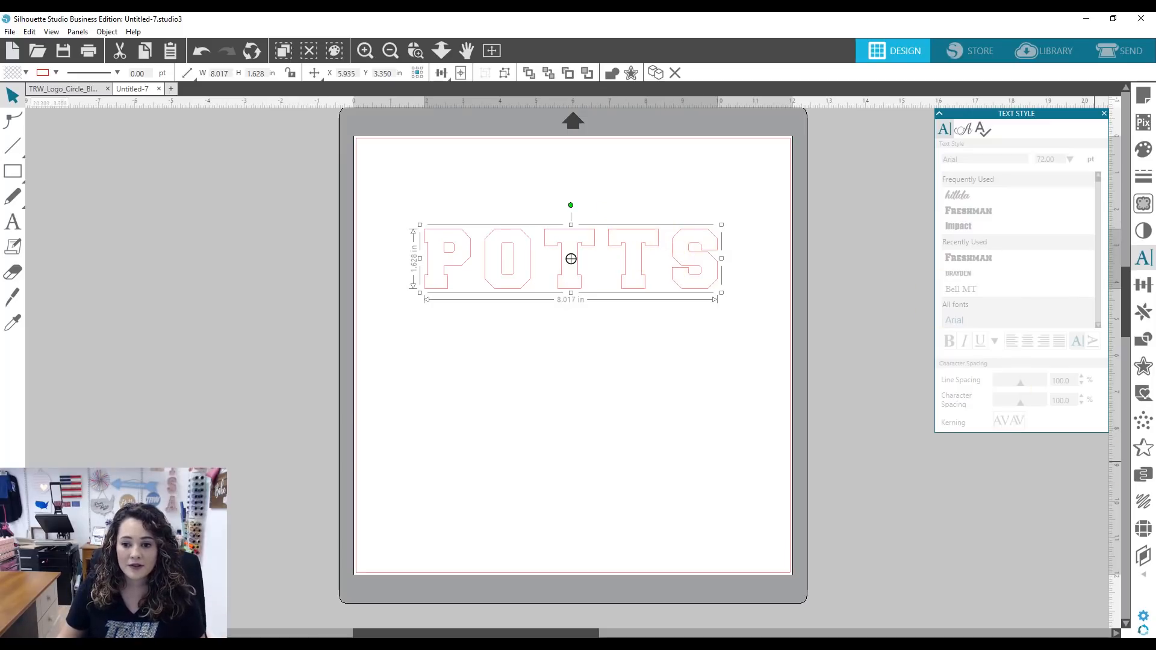
Step: Apply a 0.050-inch rounded outer offset outline around the POTTS shapes
click(1141, 391)
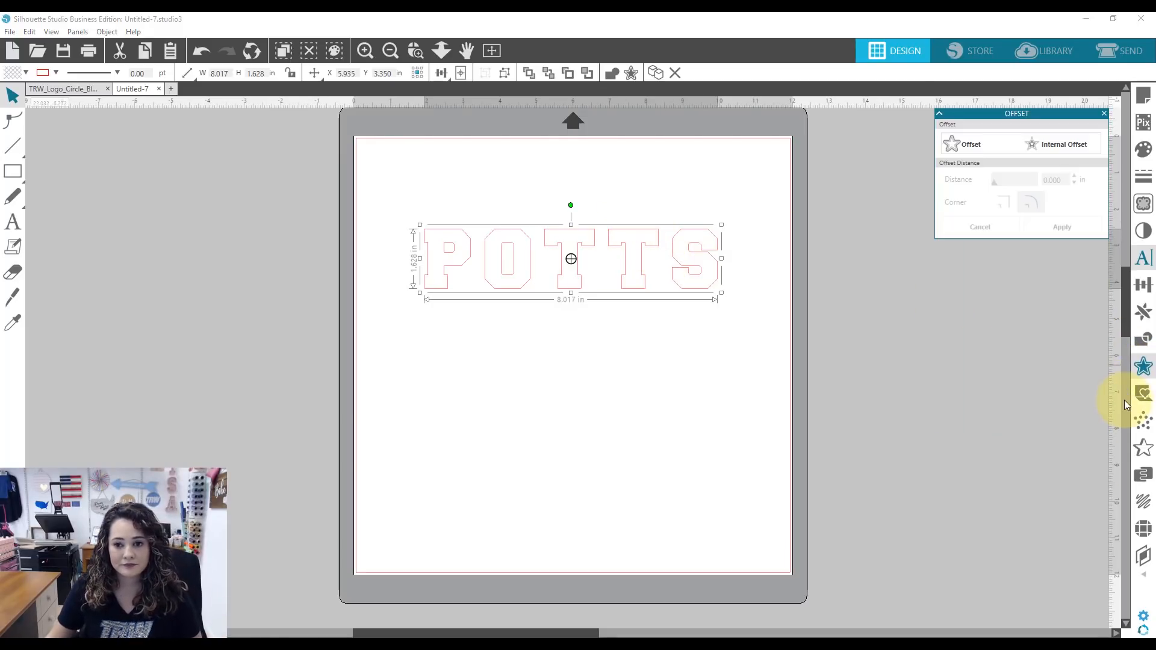
mouse_move(1013, 420)
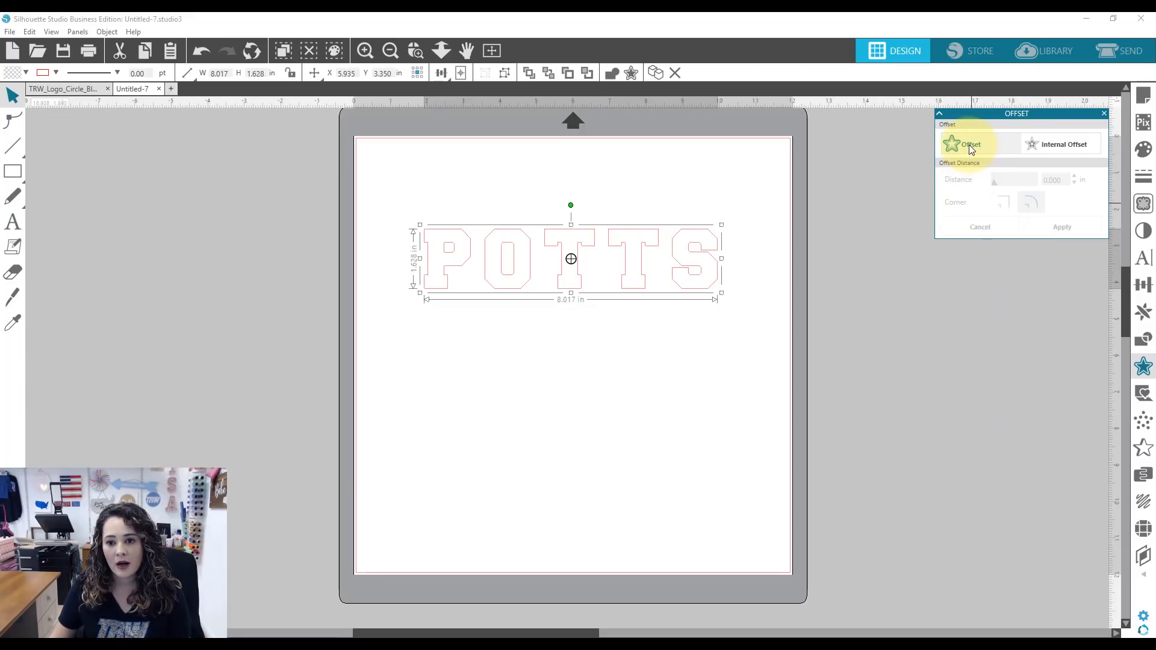
click(969, 143)
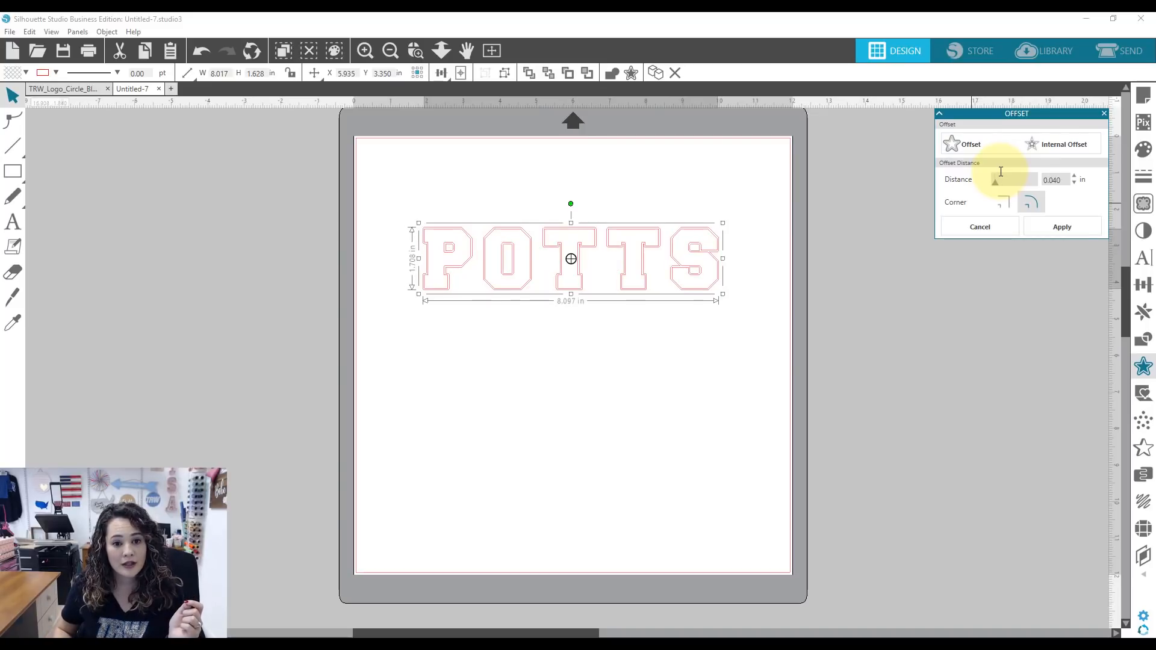
mouse_move(1076, 178)
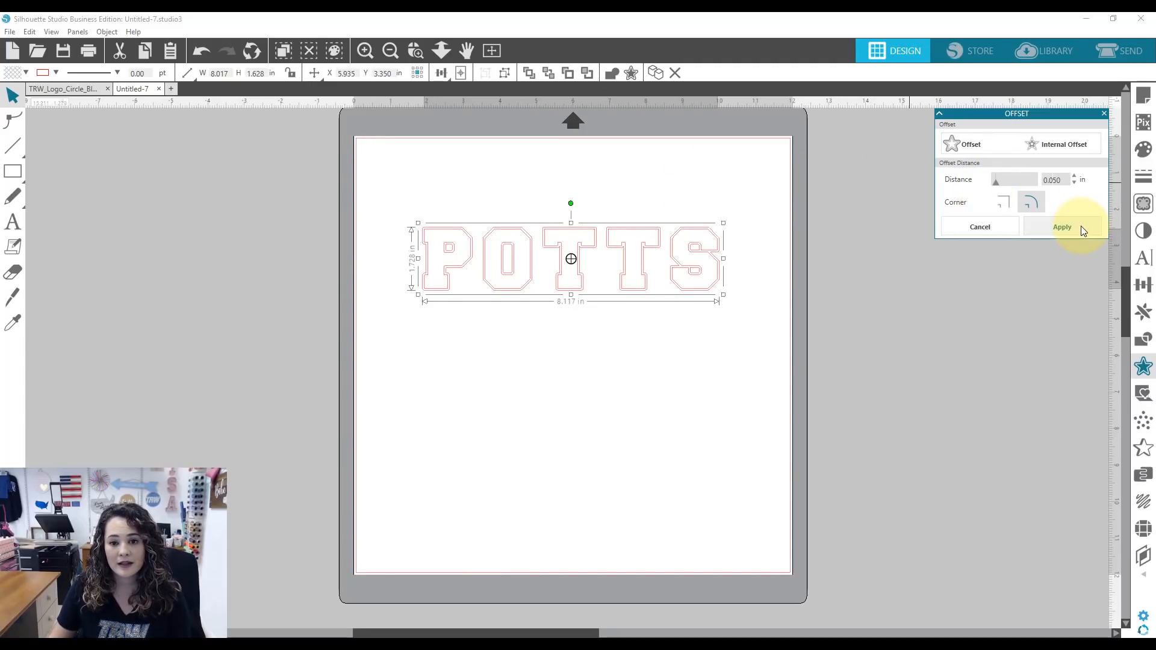
click(1062, 226)
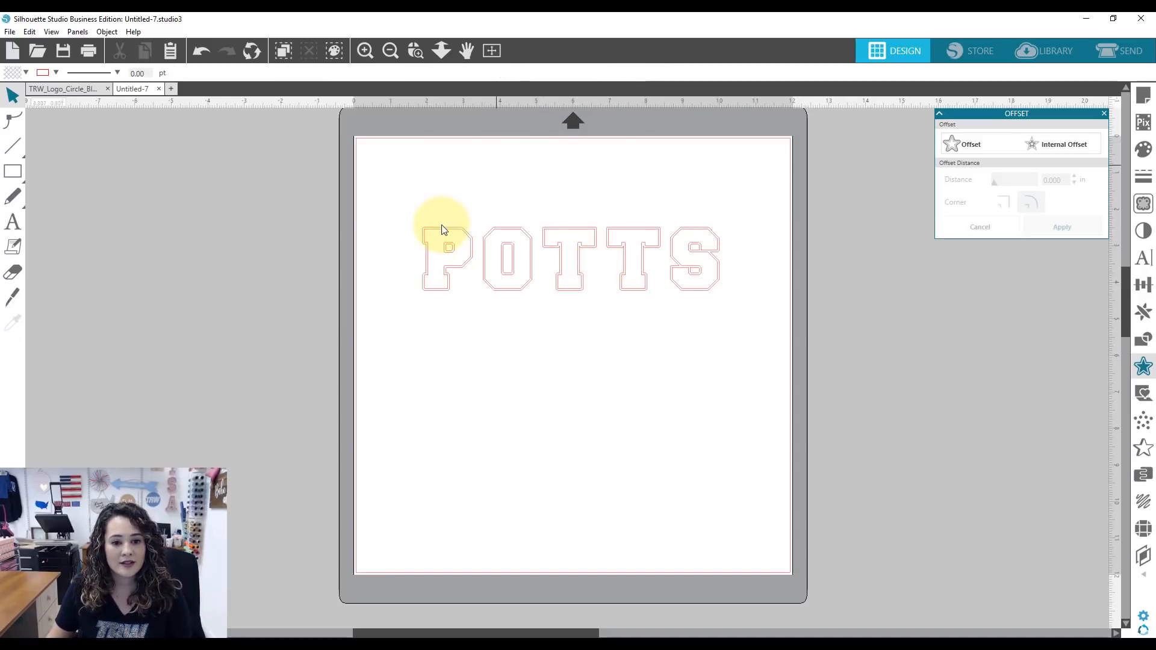
Step: Fill the POTTS letters red with a dark blue offset outline
click(441, 235)
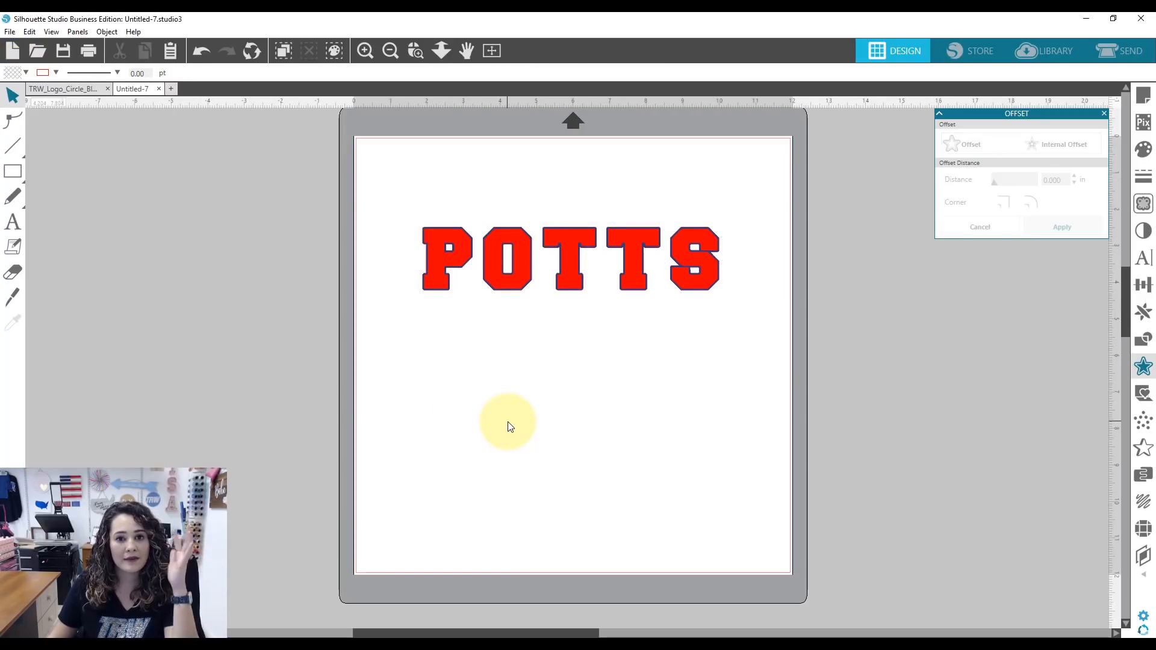
mouse_move(659, 320)
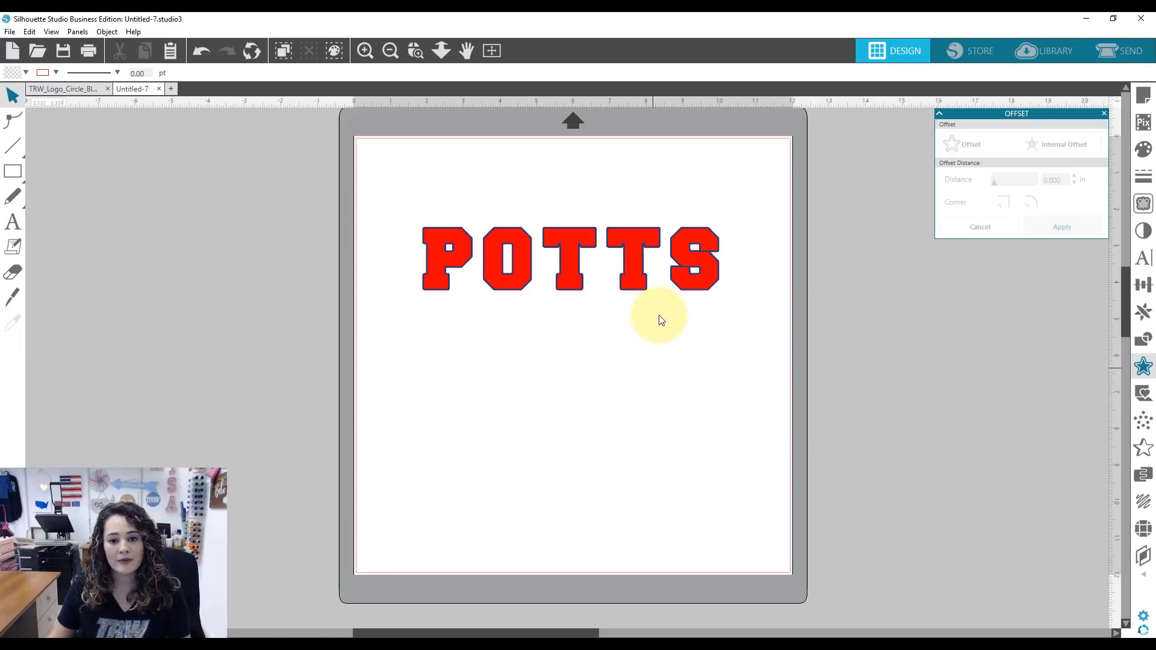
Step: Add a second rounded 0.080-inch offset around POTTS and give it a fill colour
click(567, 258)
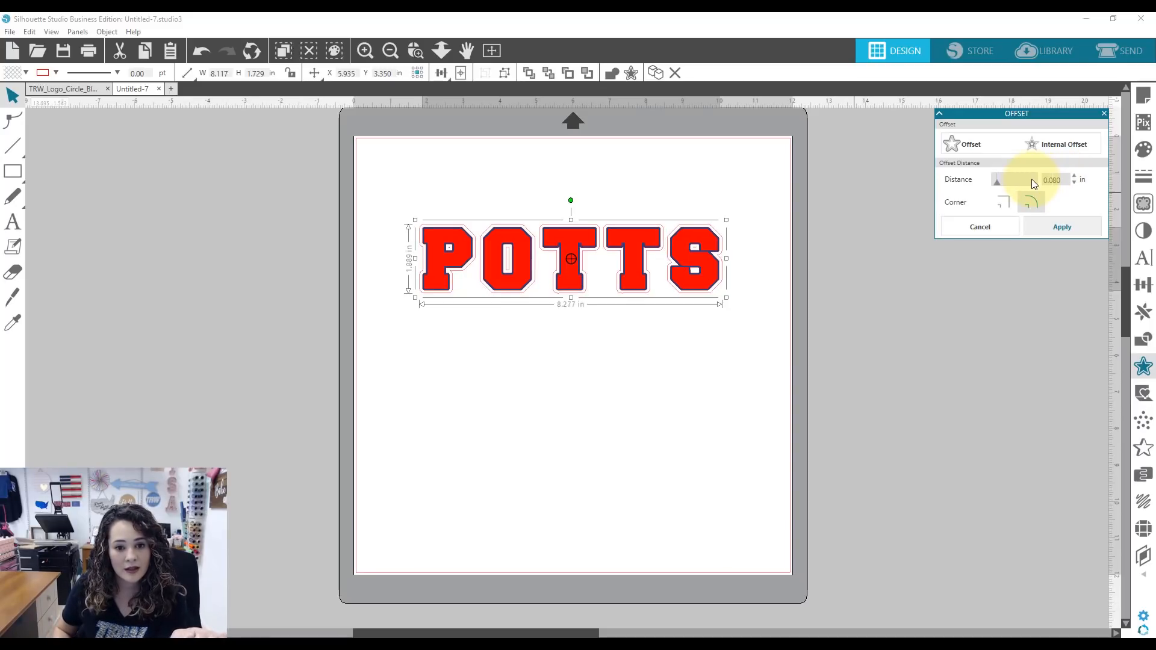
mouse_move(1062, 227)
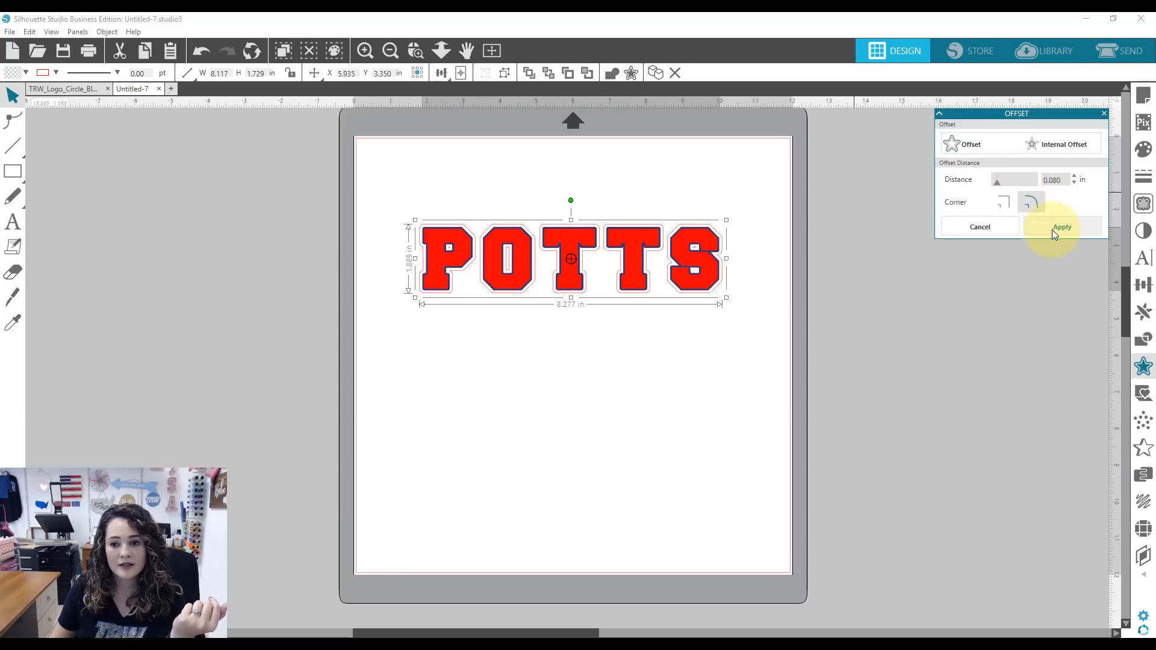
click(1061, 226)
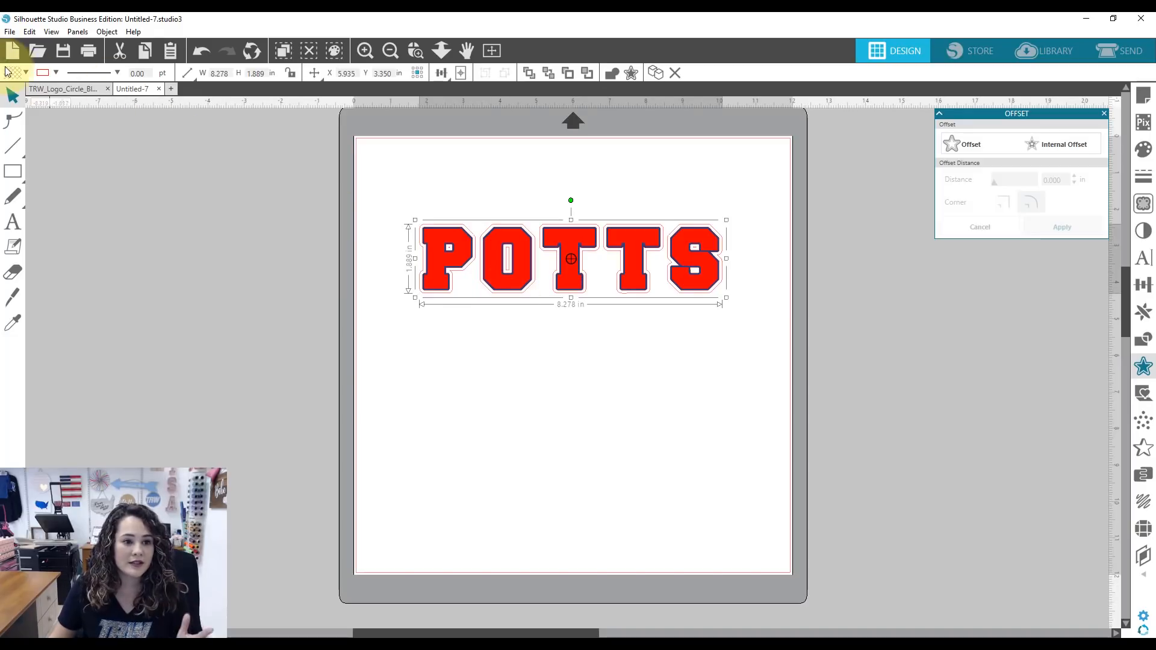
click(44, 72)
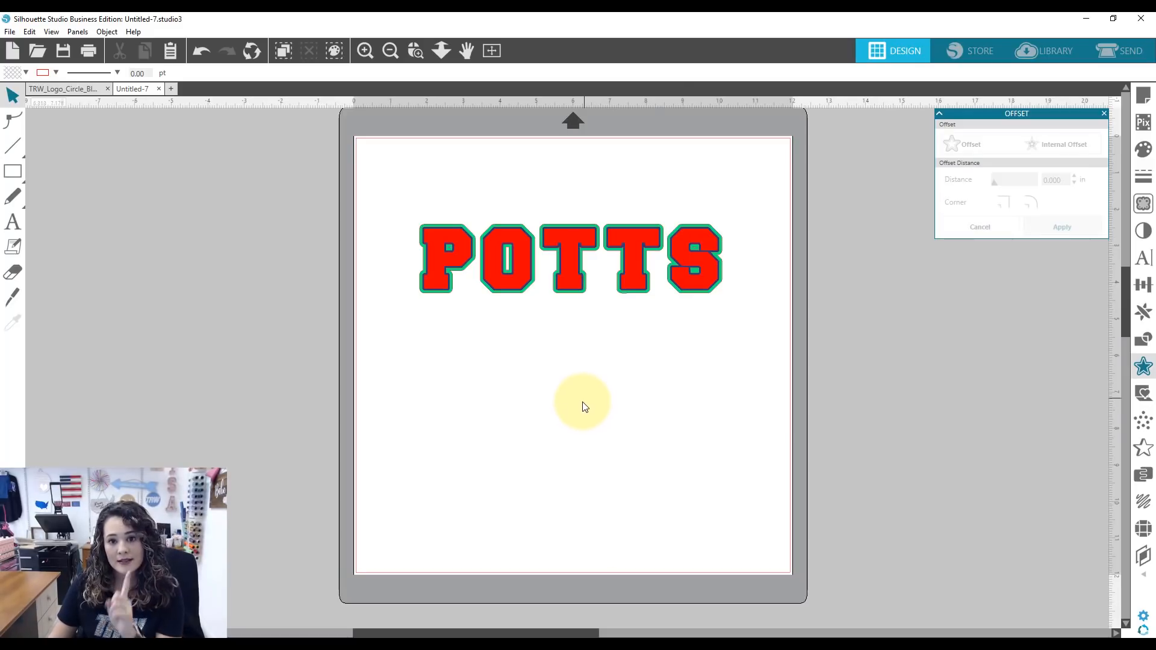
mouse_move(398, 92)
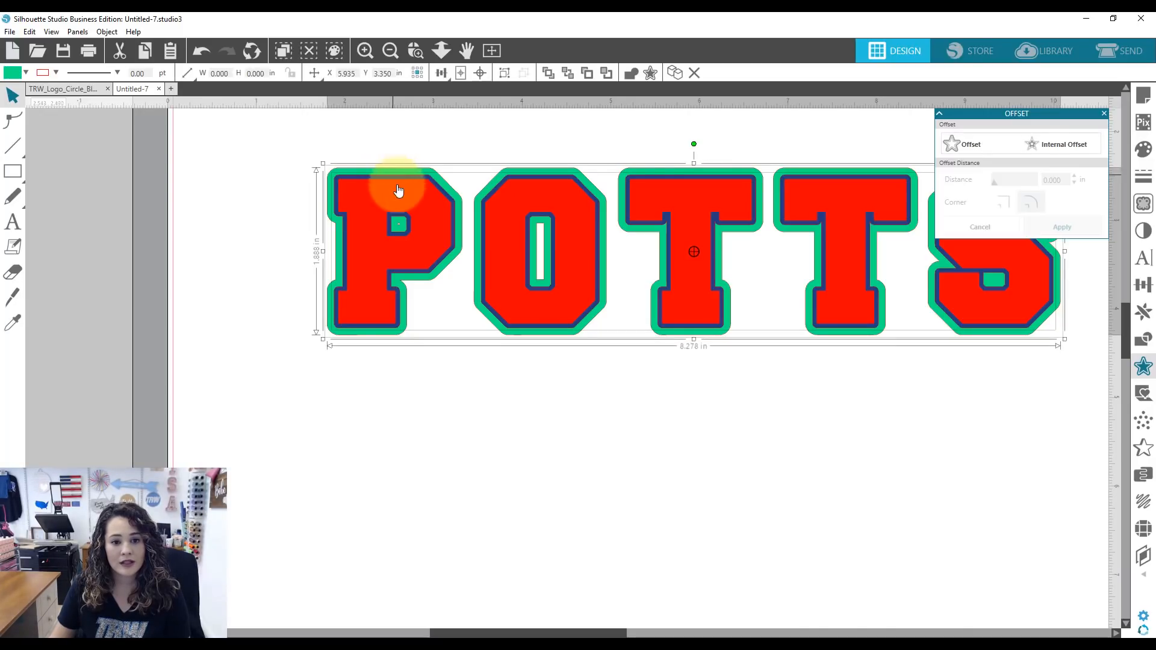
mouse_move(396, 267)
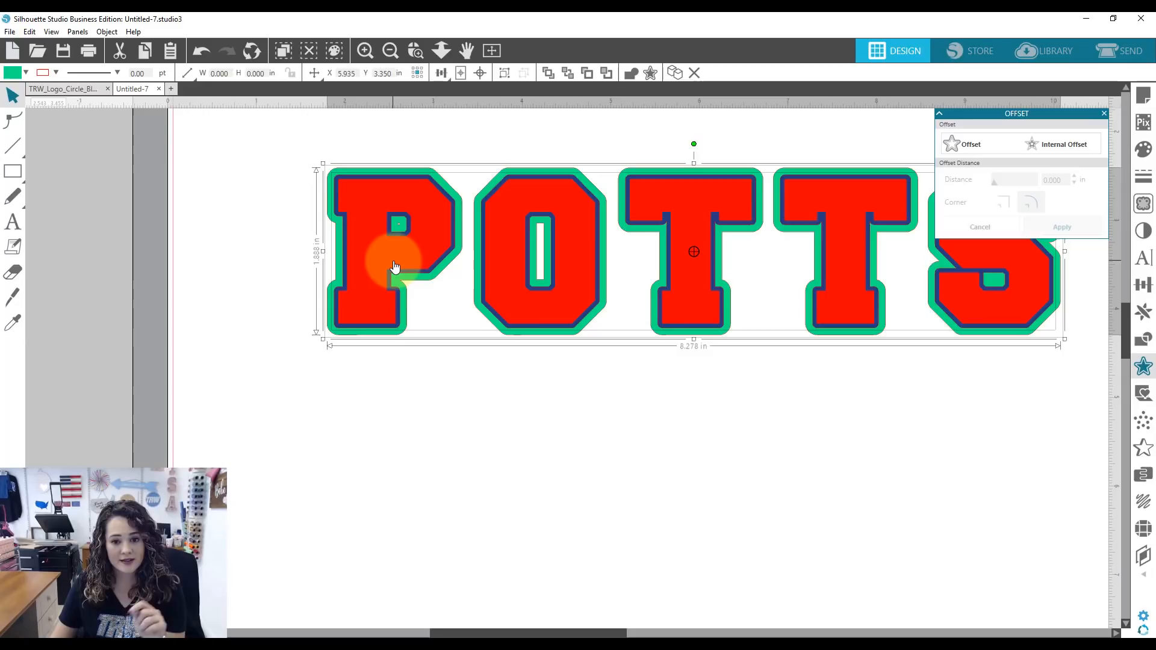
mouse_move(606, 34)
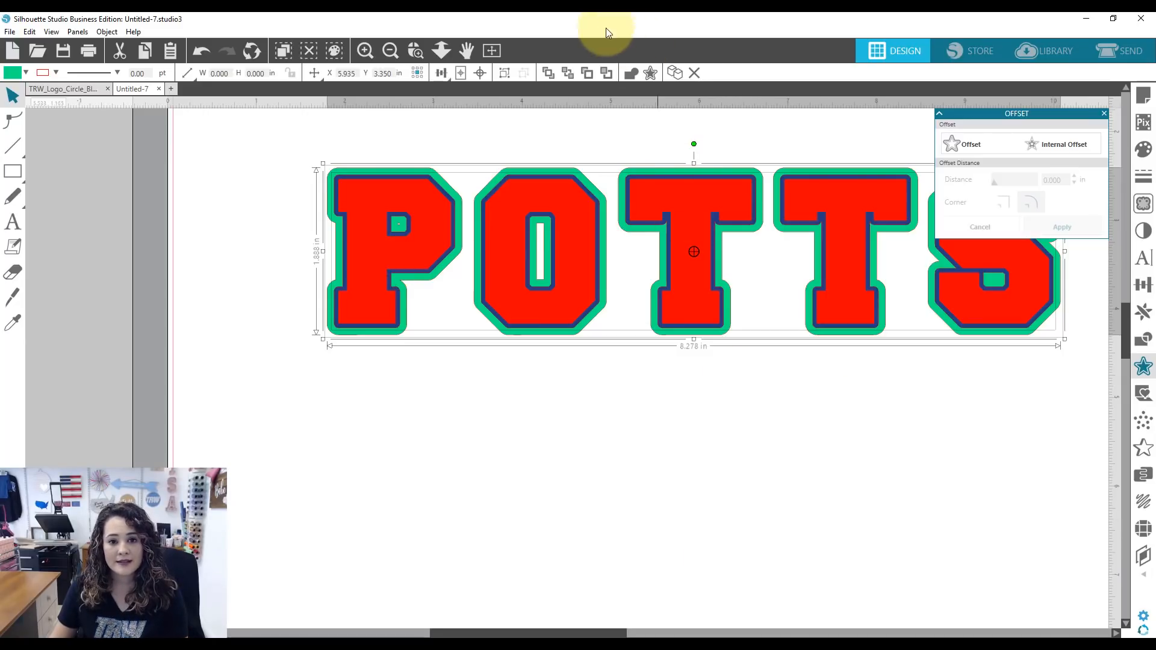
mouse_move(601, 28)
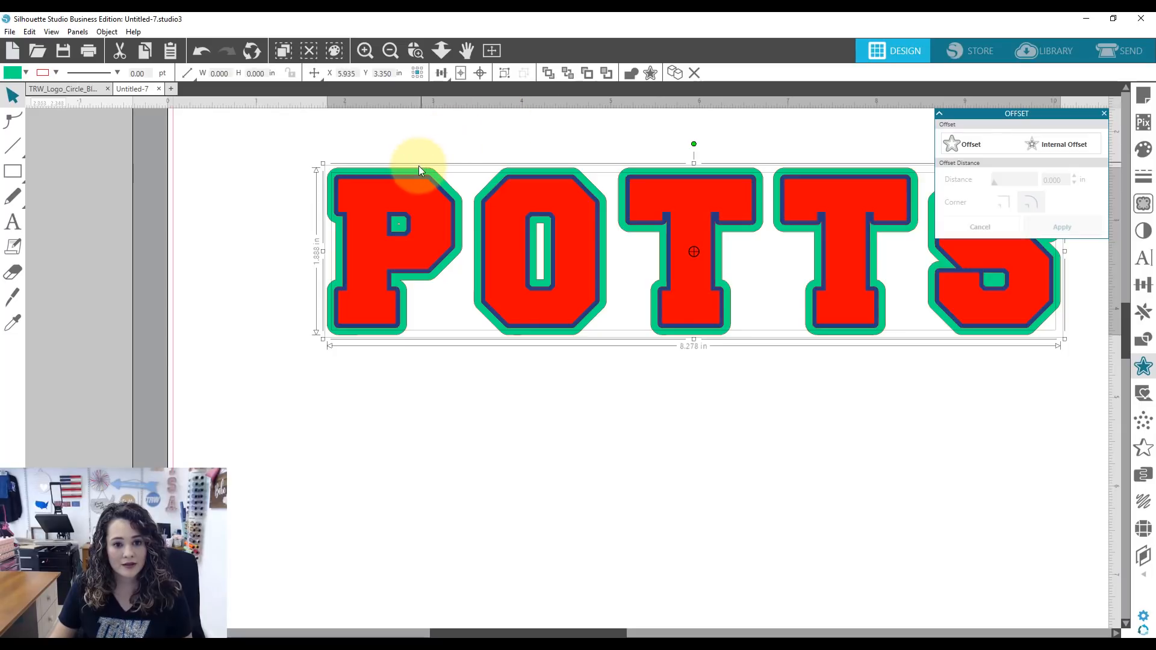
Step: Make the outer outline a compound path and fill it dark blue
right_click(420, 170)
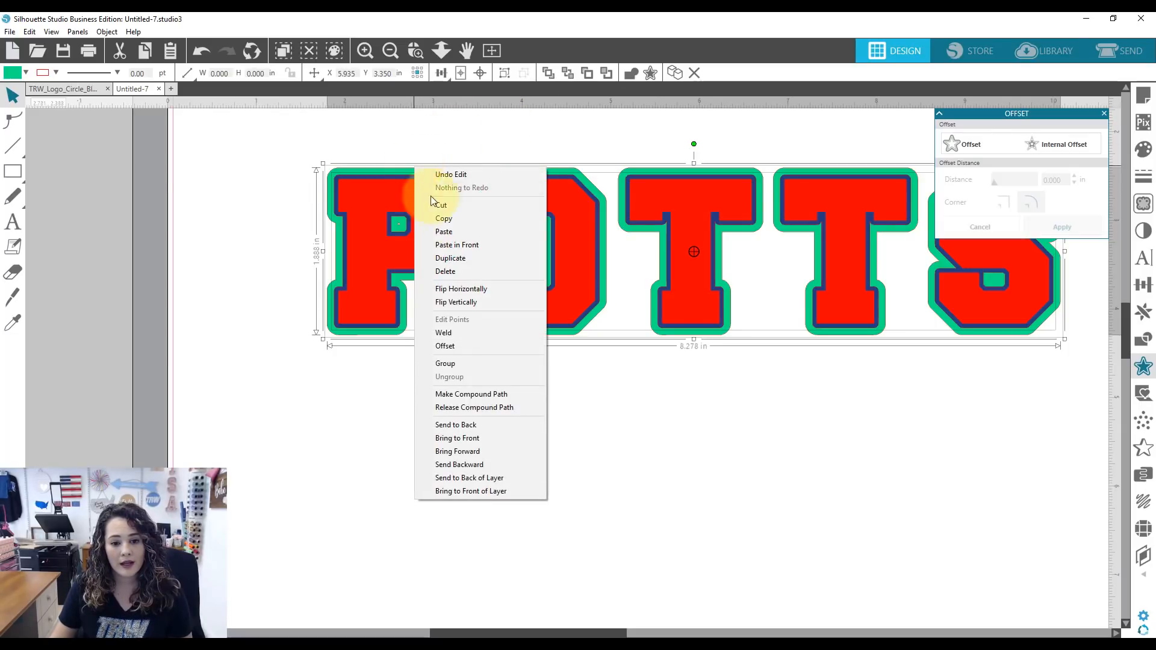
click(471, 393)
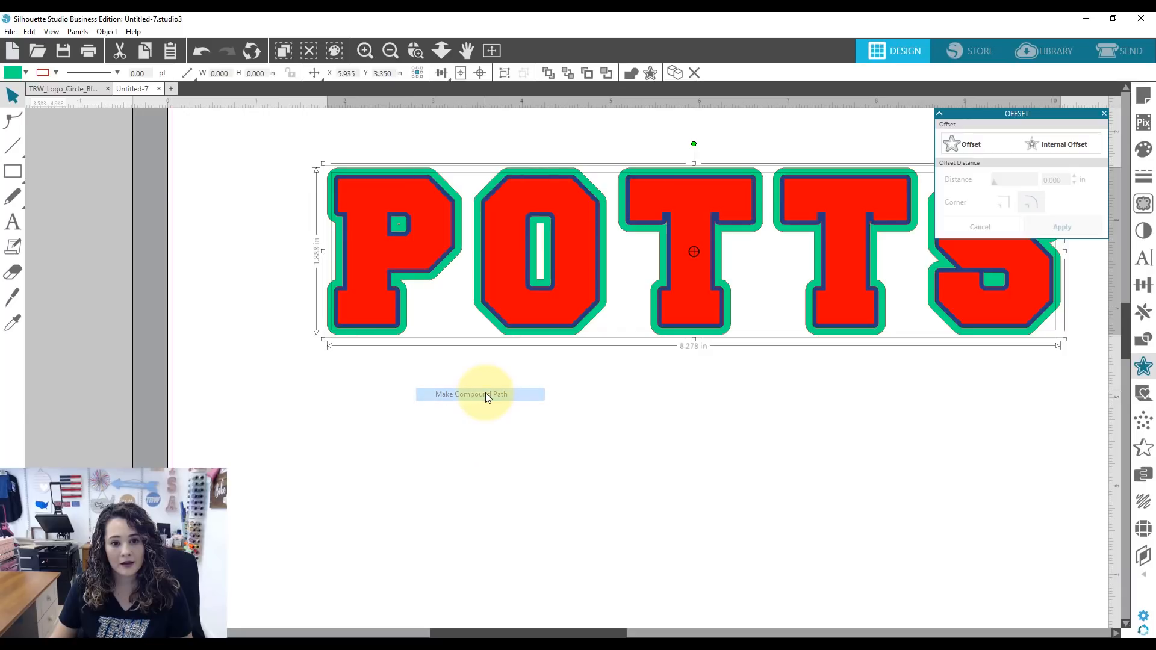
click(470, 394)
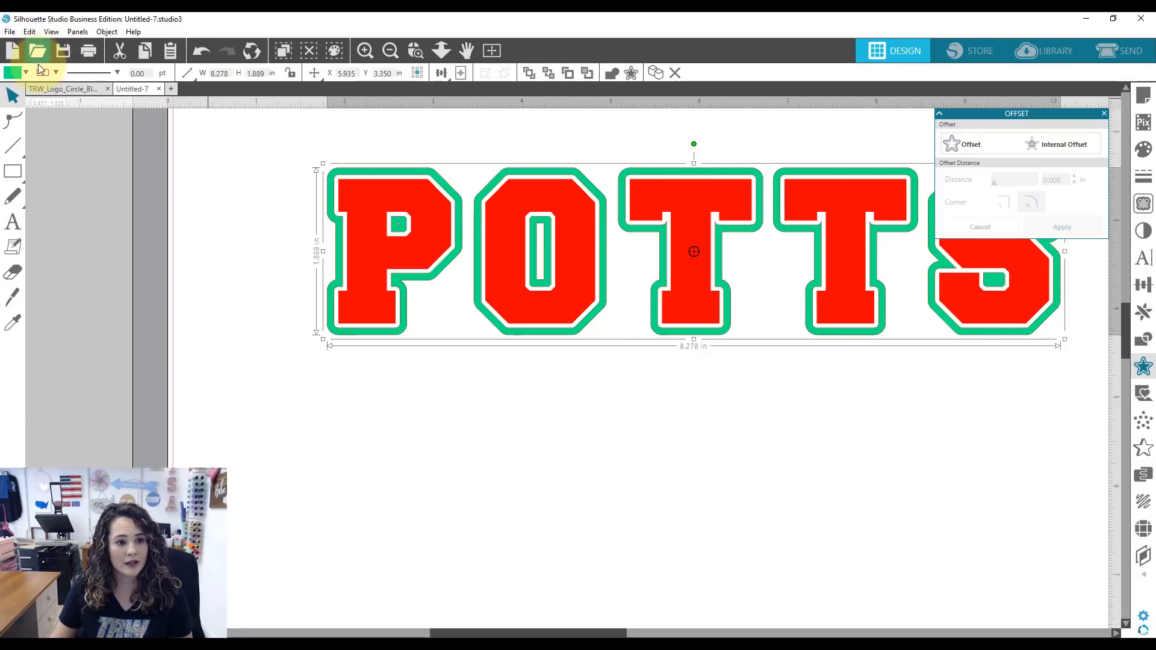
click(25, 72)
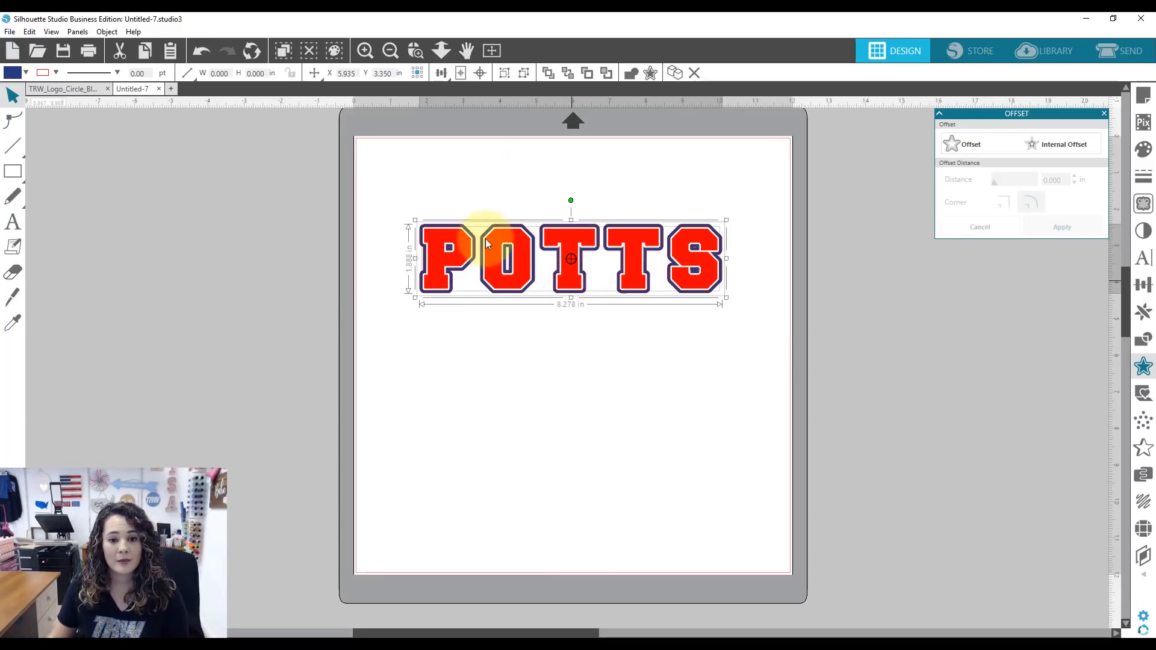
right_click(505, 250)
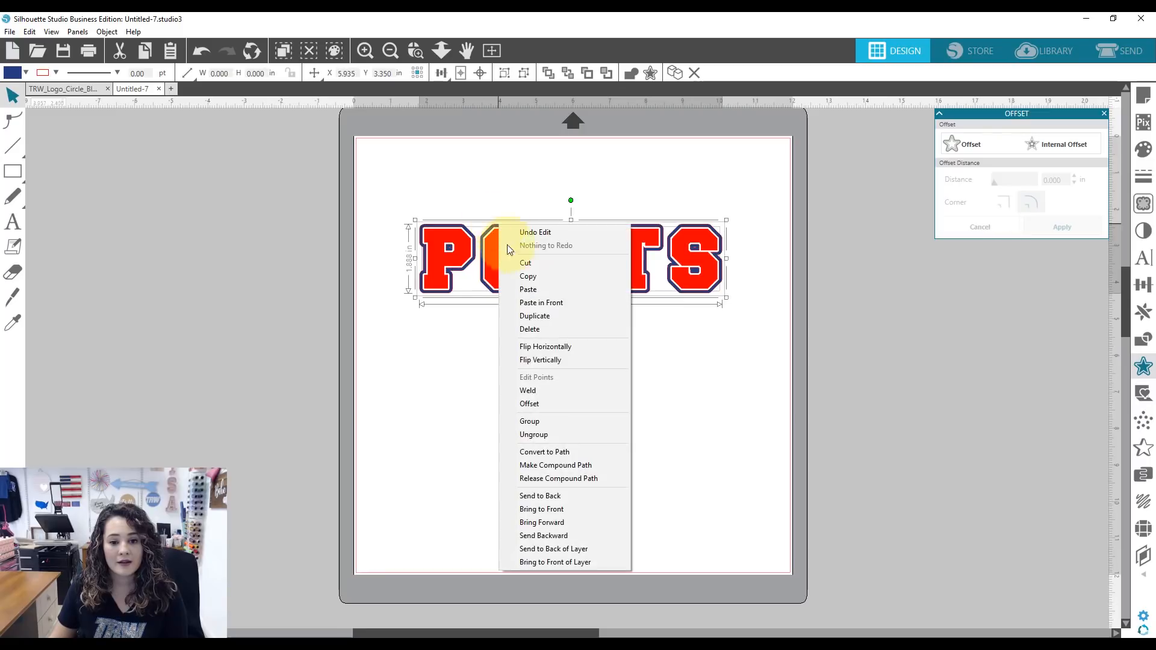